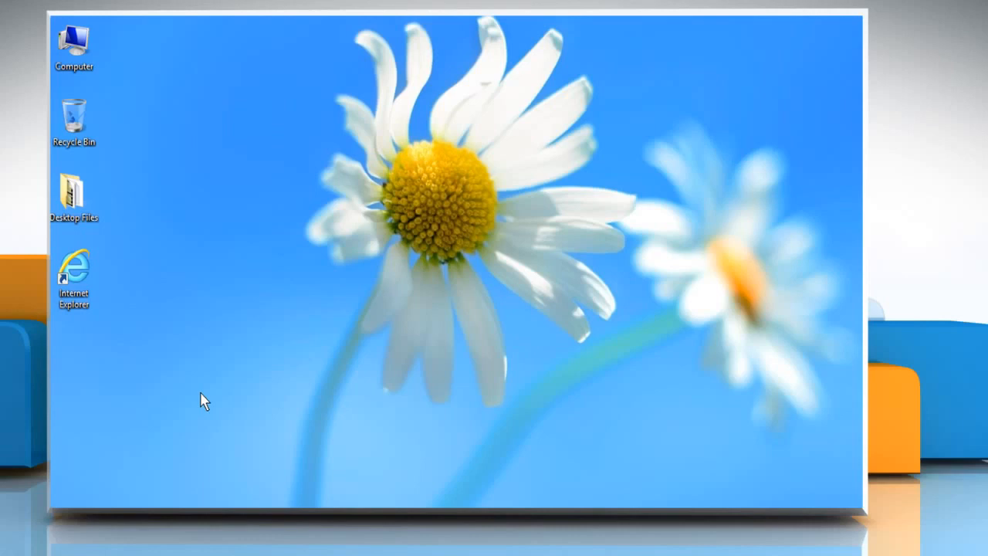
pyautogui.moveTo(202, 398)
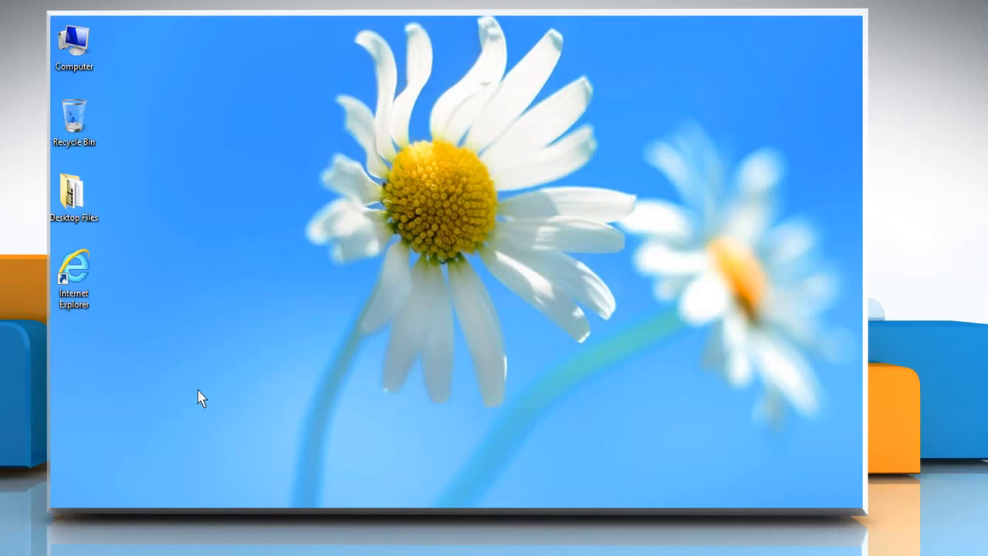
# Launch Internet Explorer, go to mail.google.com and sign in to Gmail
pyautogui.rightClick(73, 278)
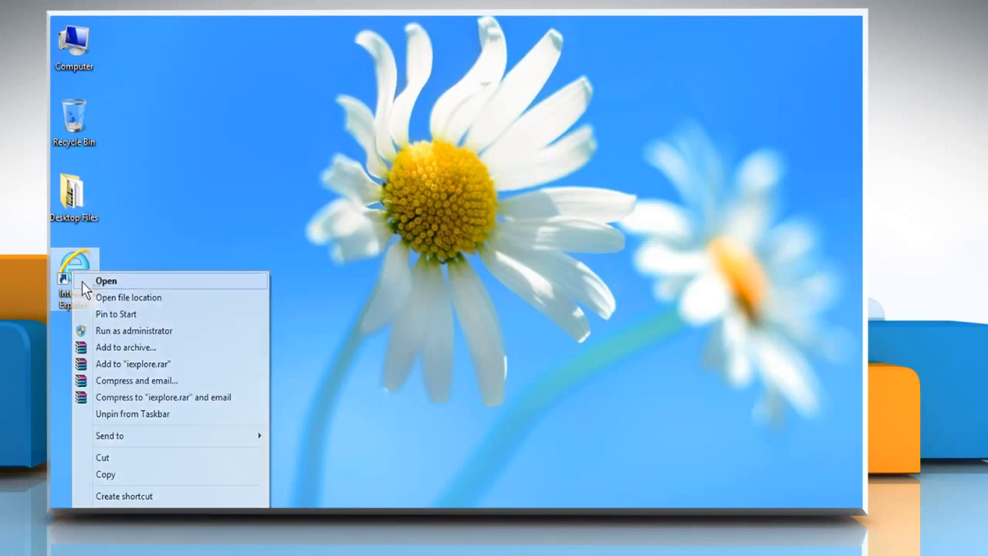
pyautogui.click(106, 280)
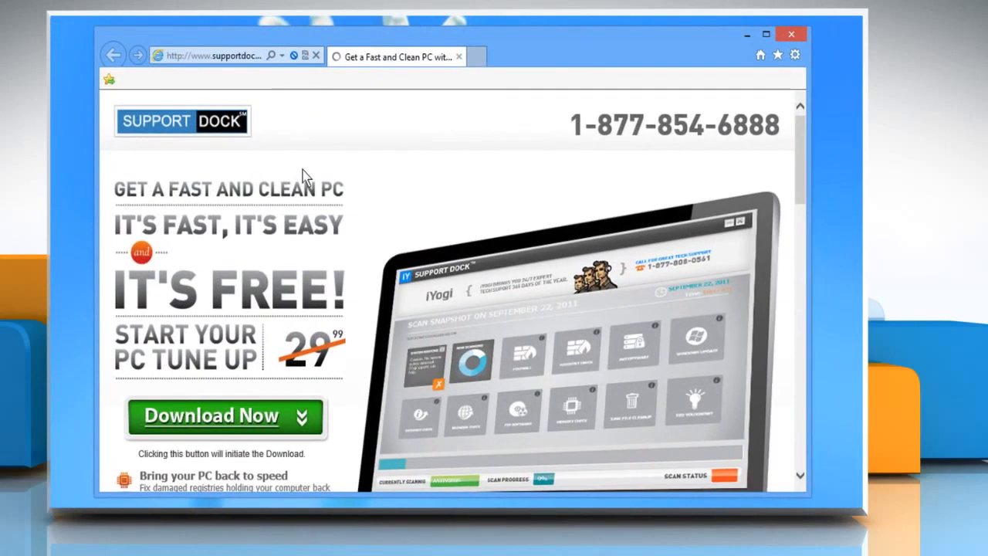
pyautogui.write('mail')
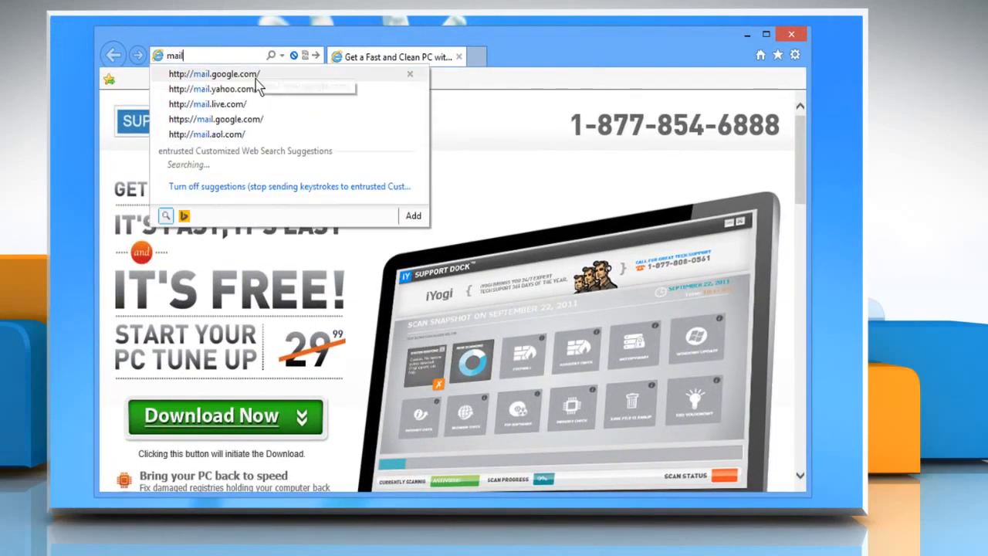
pyautogui.click(213, 73)
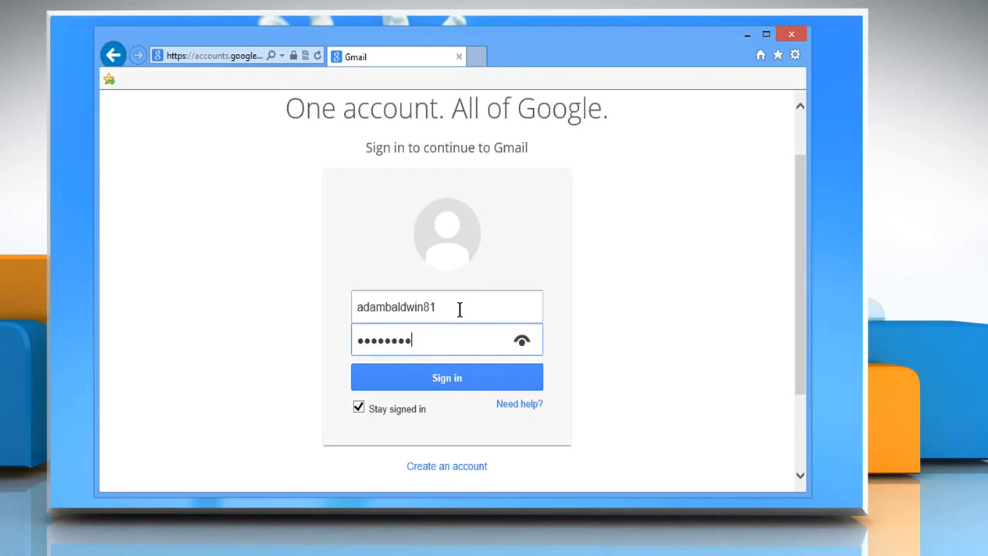
pyautogui.click(446, 378)
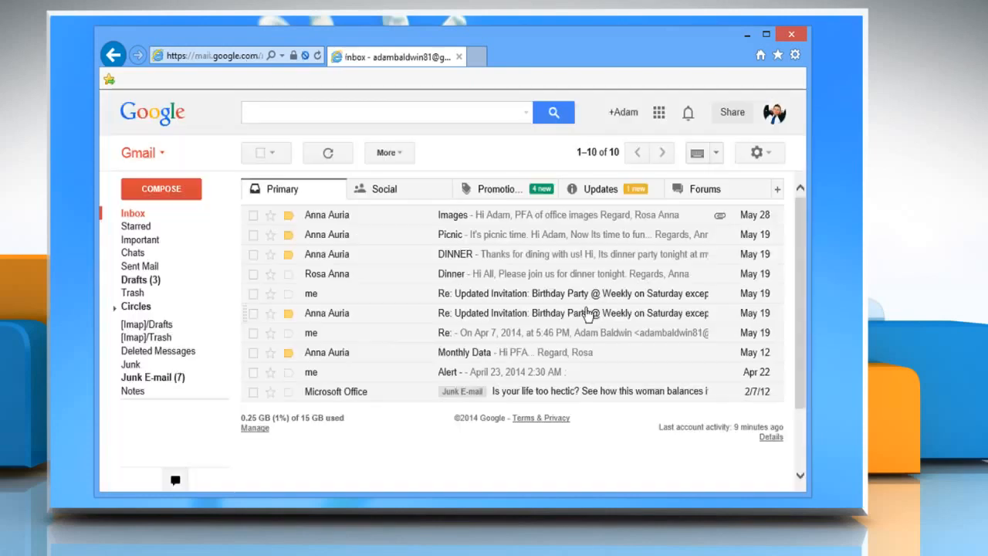
pyautogui.moveTo(757, 151)
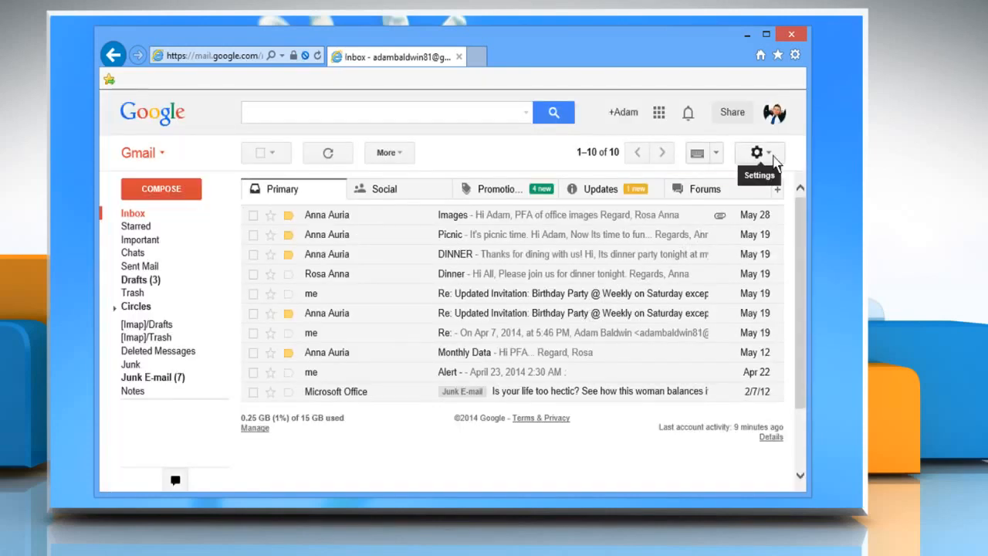
# Open Gmail Settings and scroll the General tab to Vacation responder
pyautogui.click(757, 152)
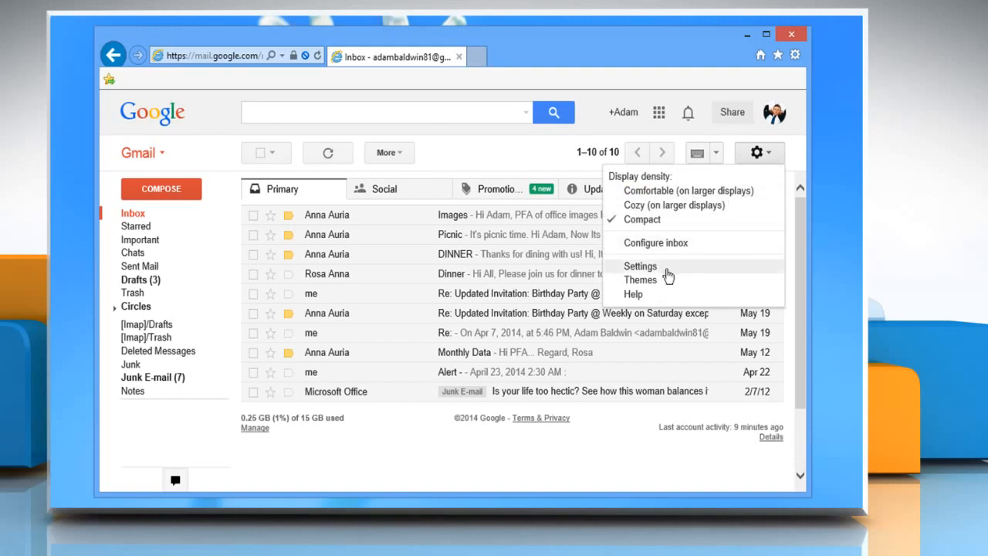
pyautogui.click(640, 265)
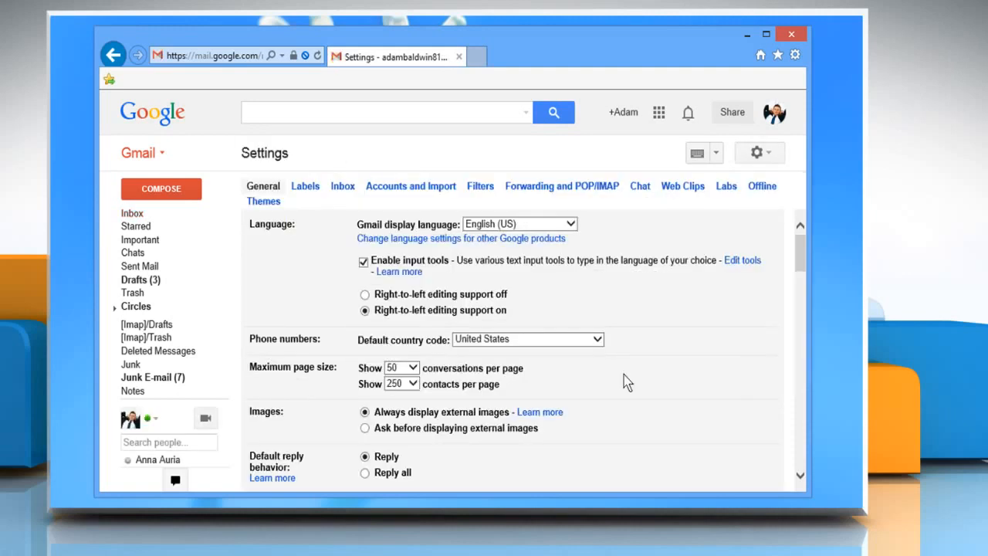
pyautogui.scroll(-3)
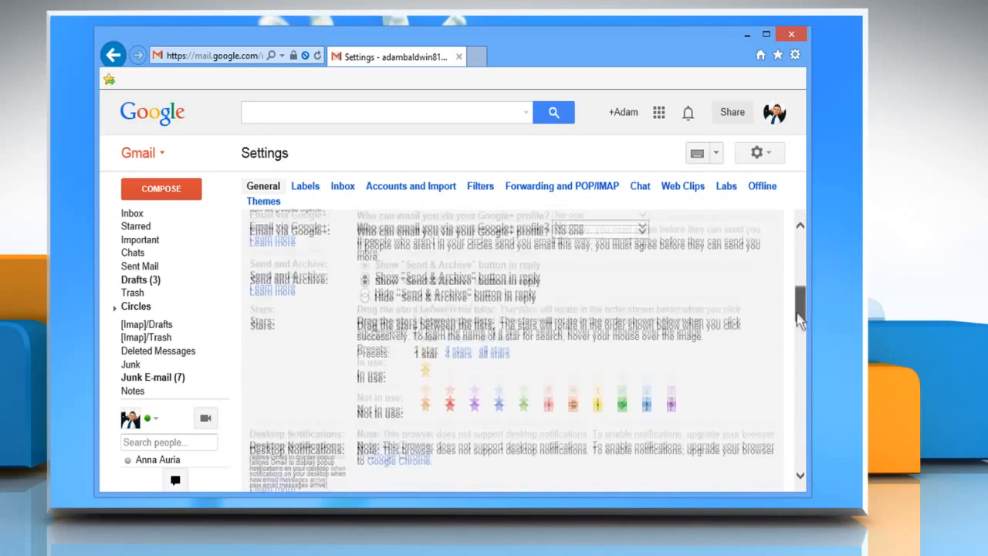
pyautogui.scroll(-3)
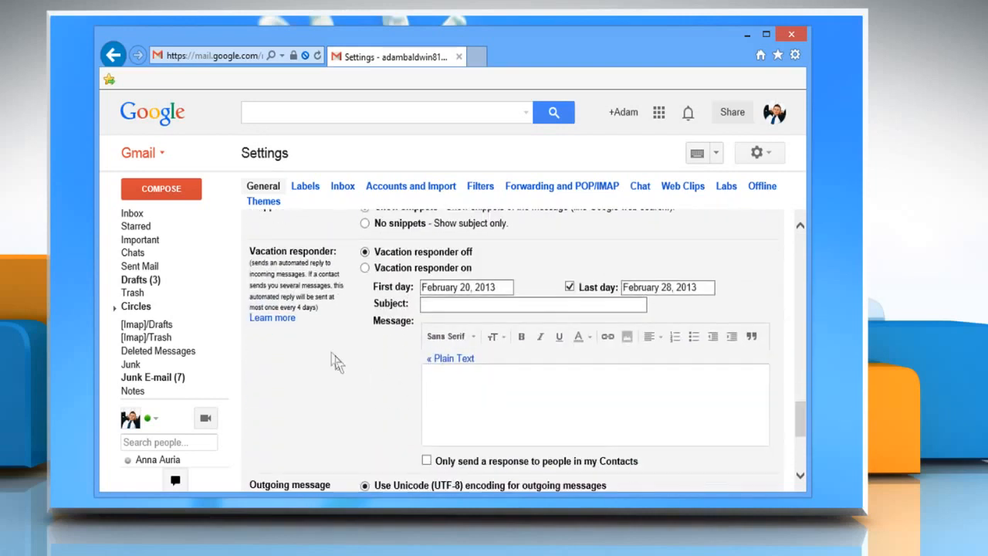
# Switch the vacation responder on for June 6–10, 2014, with subject 'On Vacation' and message
pyautogui.click(365, 267)
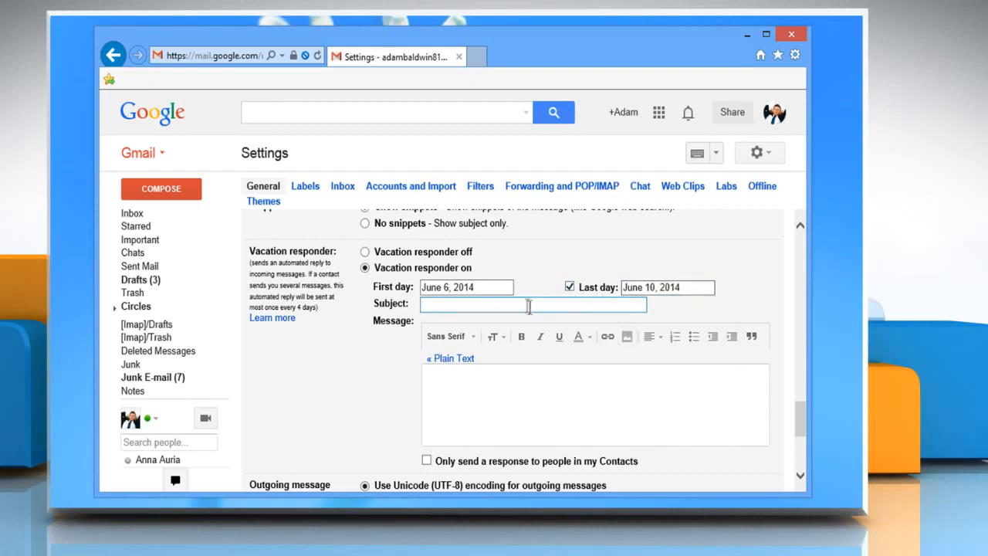
pyautogui.write('On Vacation')
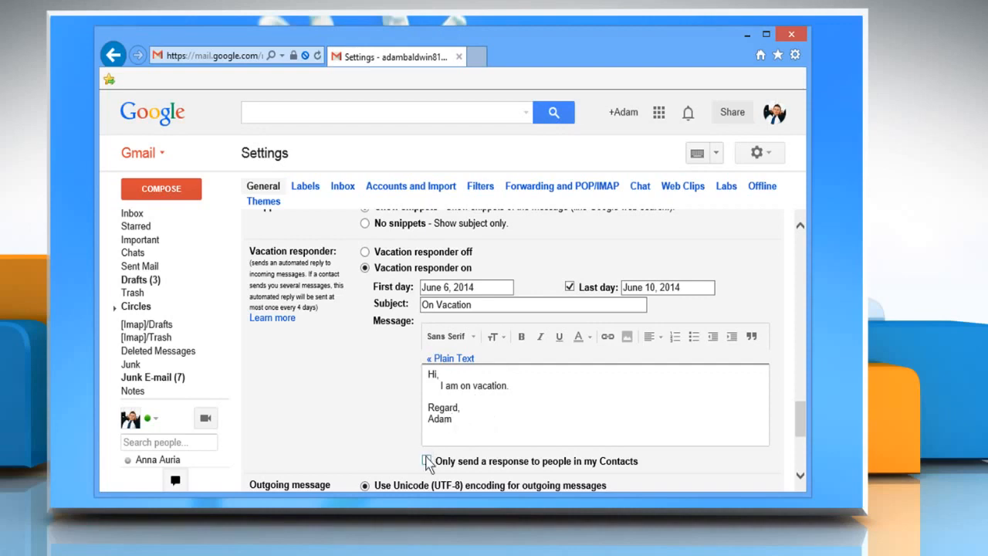
# Restrict auto-replies to people in my Contacts and save the changes
pyautogui.click(426, 461)
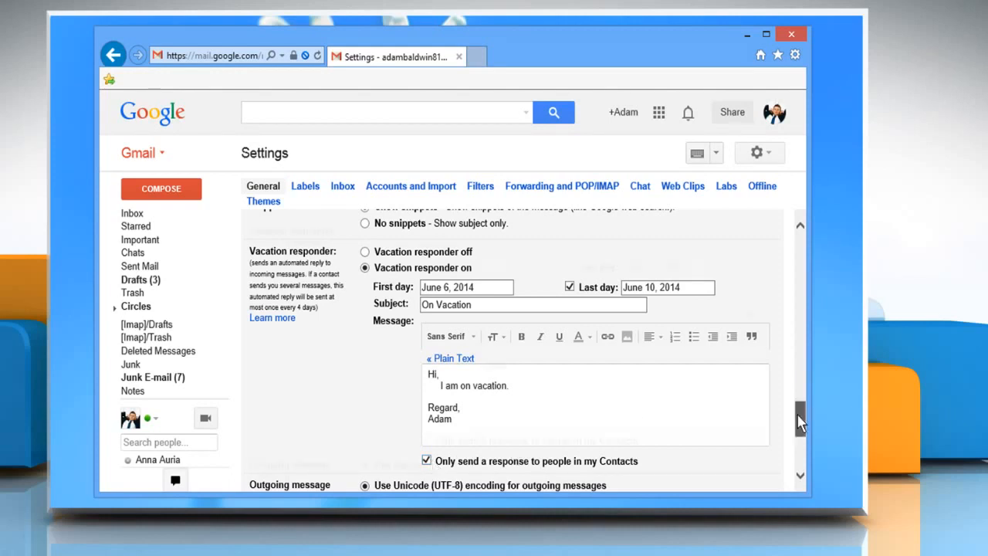
pyautogui.scroll(-3)
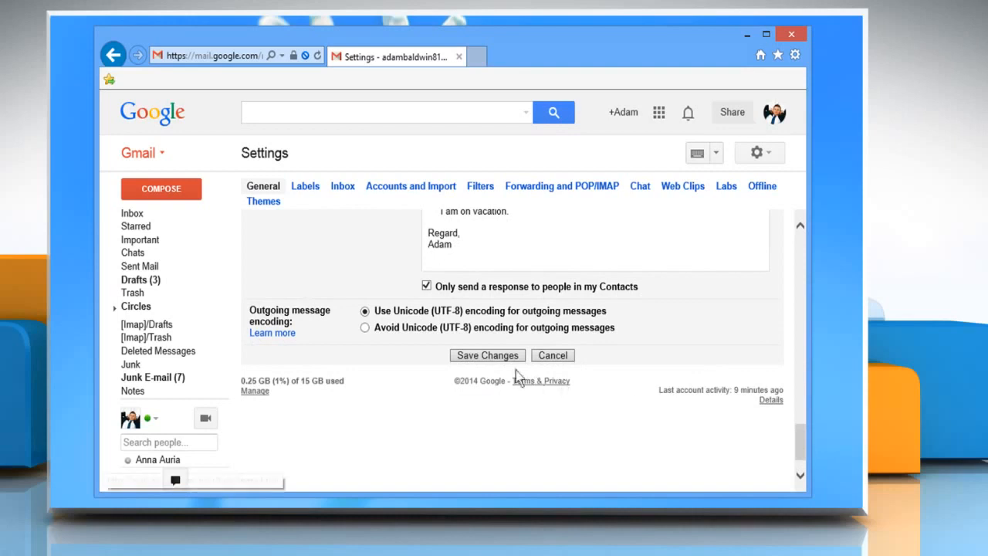
pyautogui.click(486, 354)
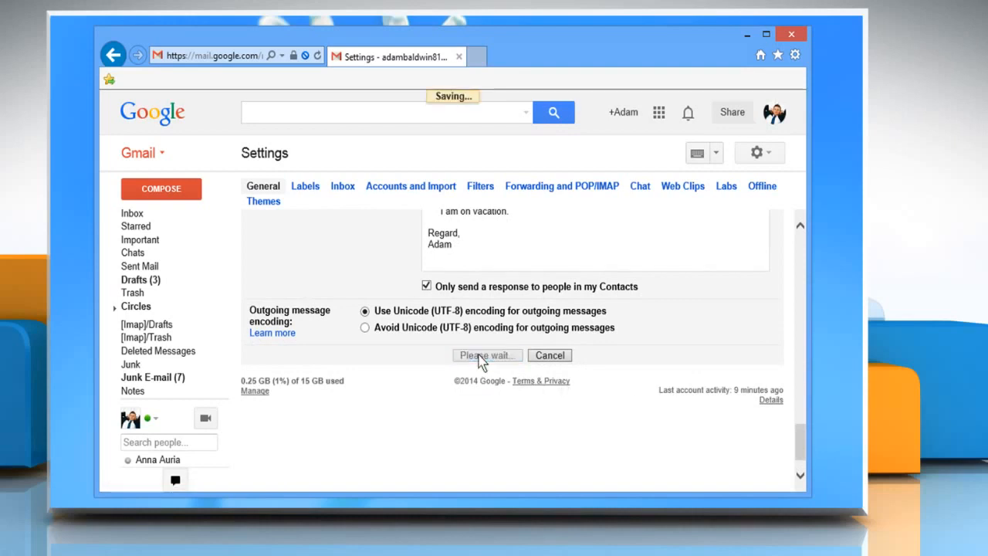